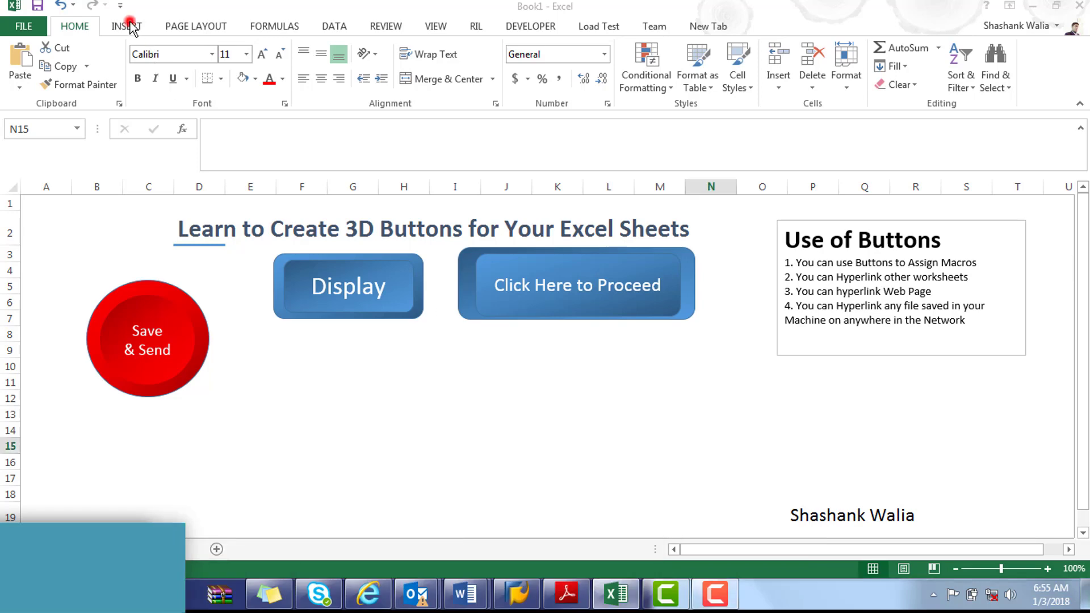
# - Choose the Rounded Rectangle shape from the Insert > Shapes gallery
pyautogui.click(126, 26)
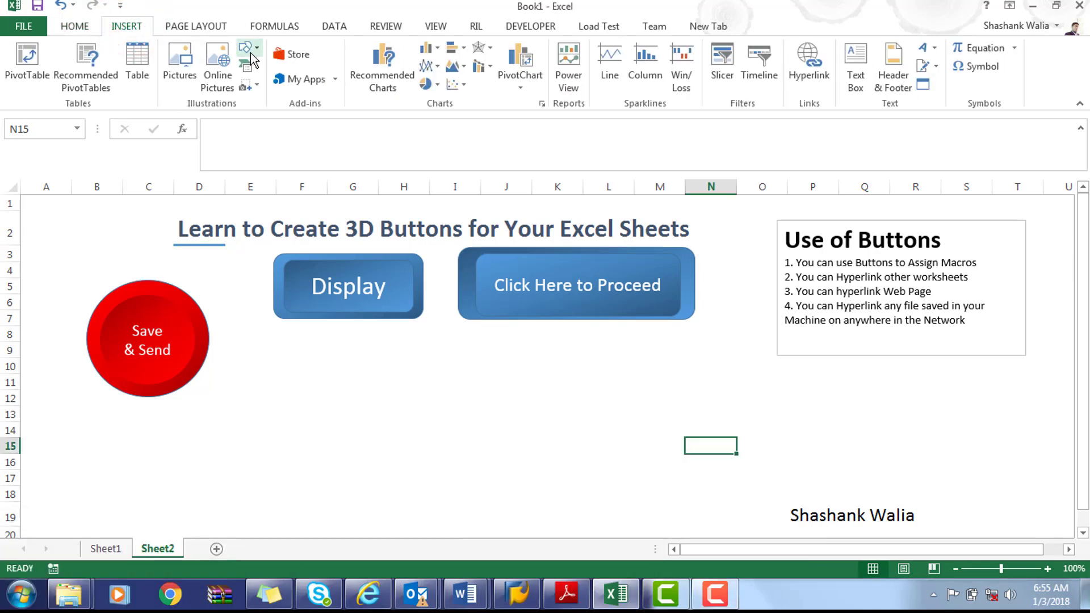
pyautogui.click(244, 47)
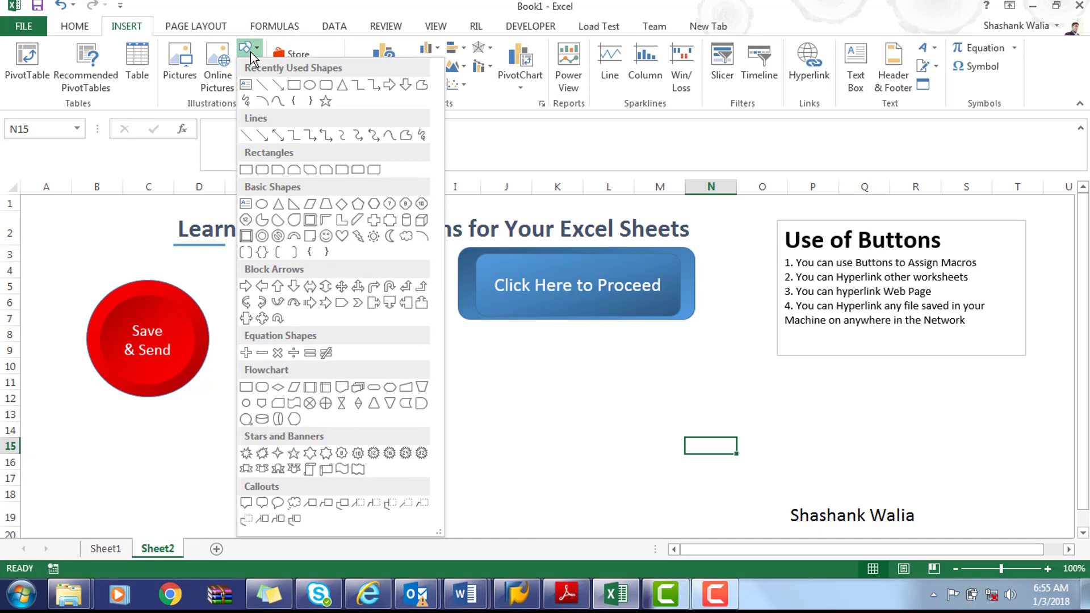
pyautogui.moveTo(326, 85)
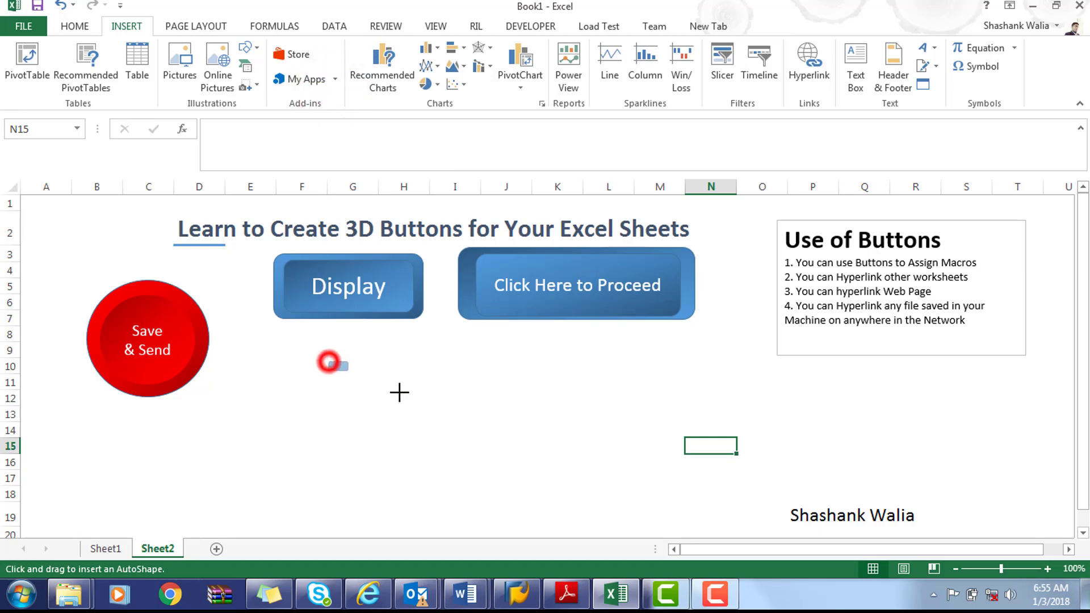
# - Draw a blue rounded rectangle below the Display button and duplicate it with Ctrl+D
pyautogui.moveTo(328, 363); pyautogui.dragTo(603, 441)
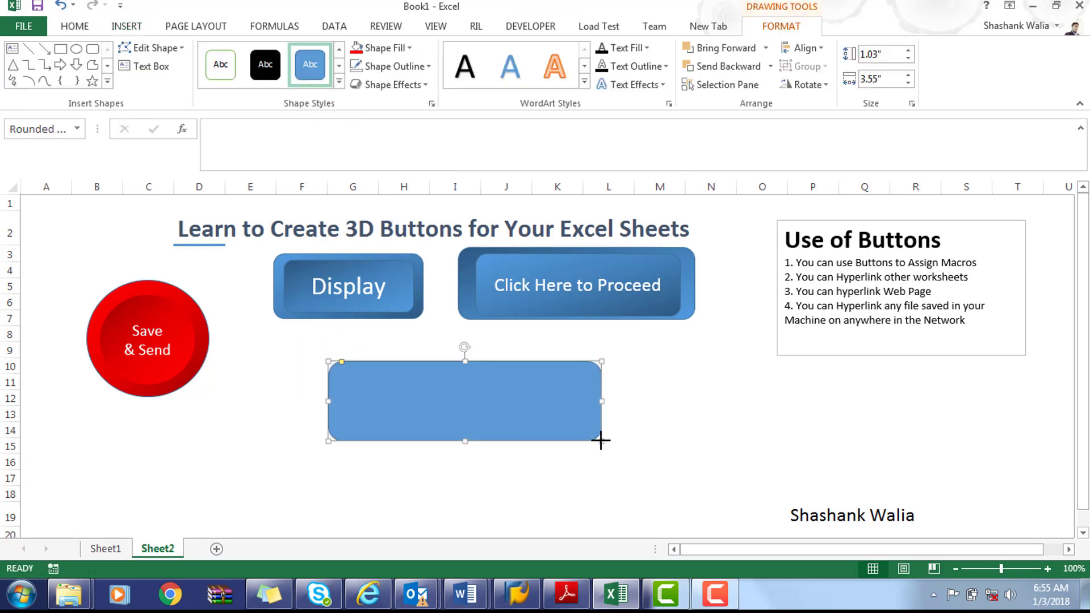
pyautogui.press('ctrl+d')
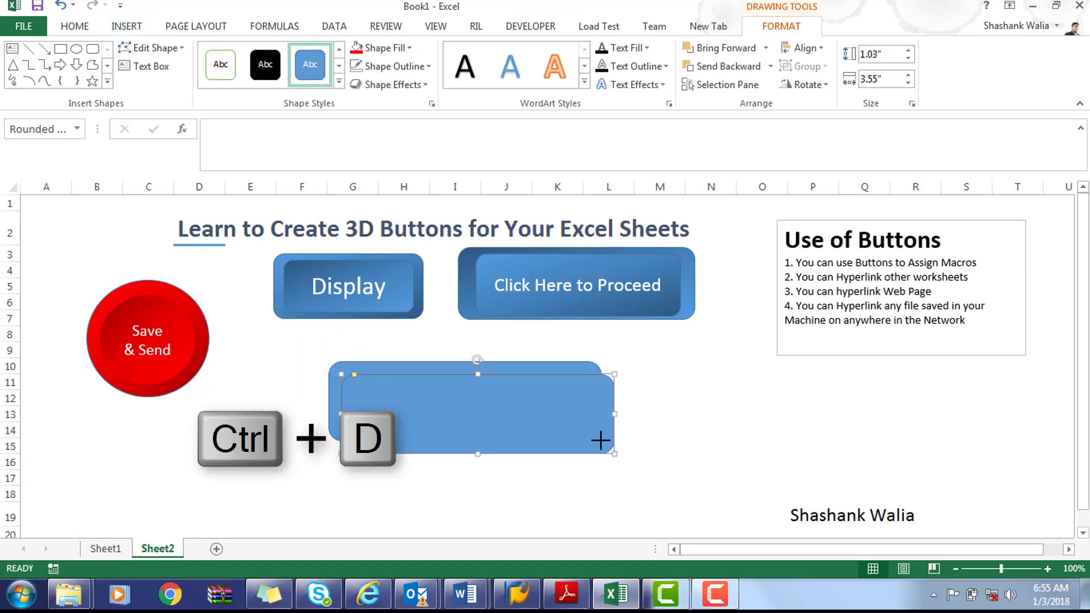
pyautogui.moveTo(495, 418)
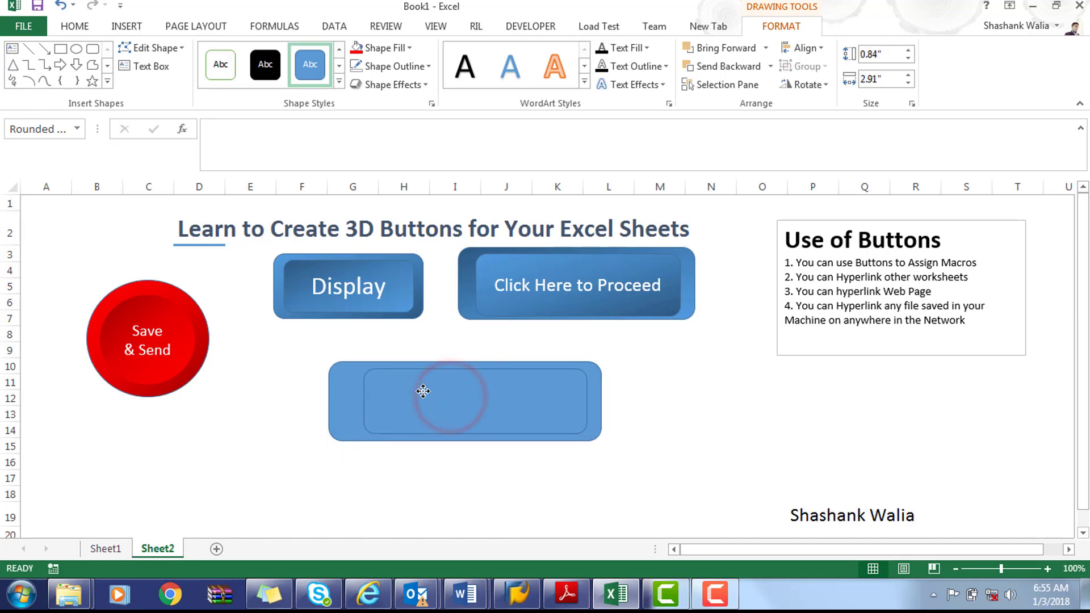
# - Fill the smaller inner rectangle with a dark blue gradient
pyautogui.click(422, 390)
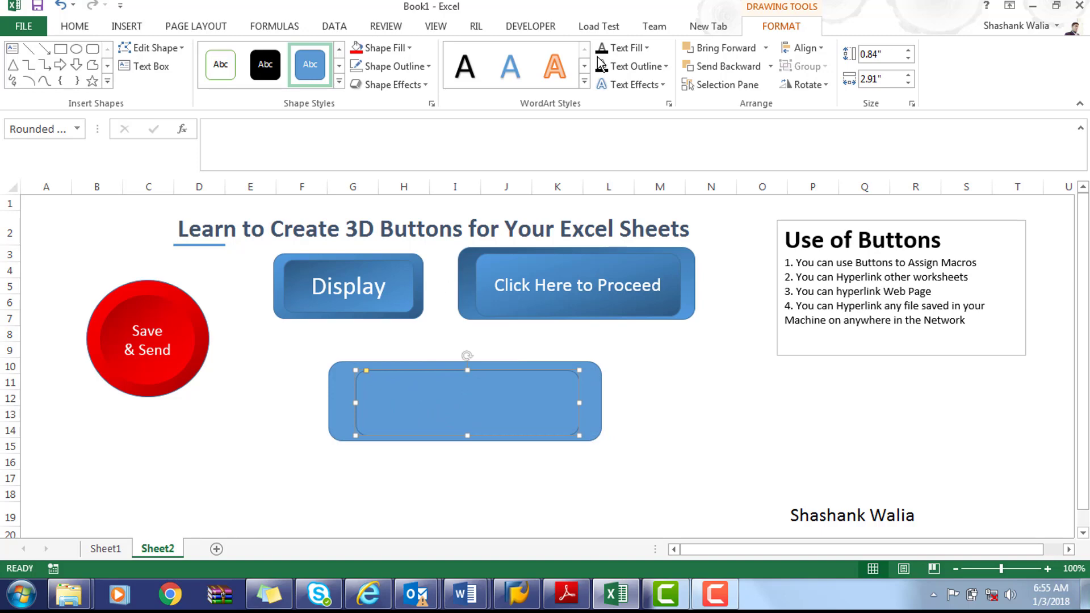
pyautogui.moveTo(386, 48)
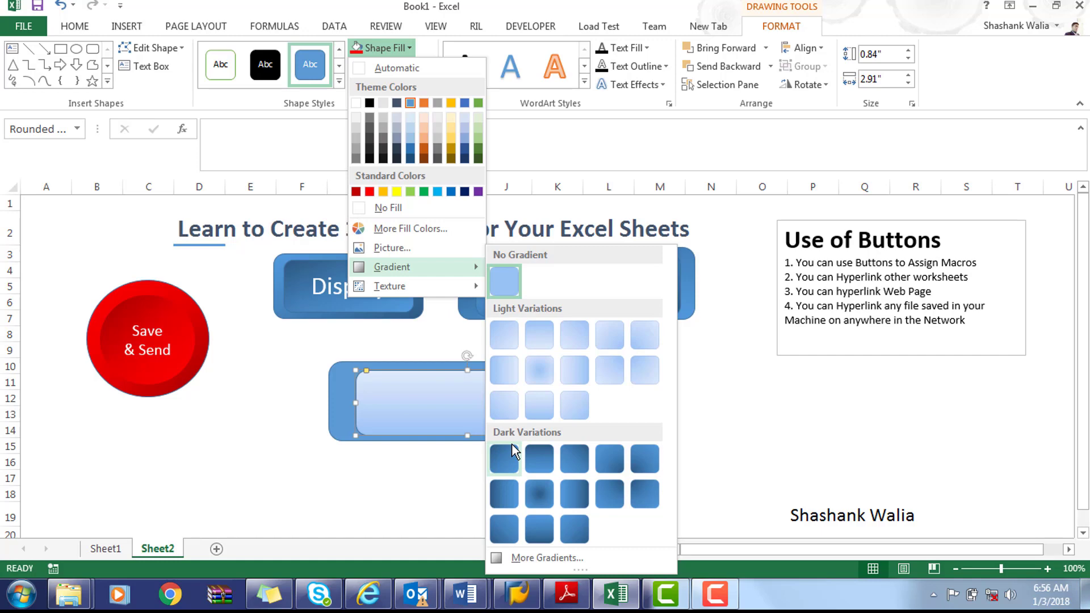
pyautogui.click(503, 457)
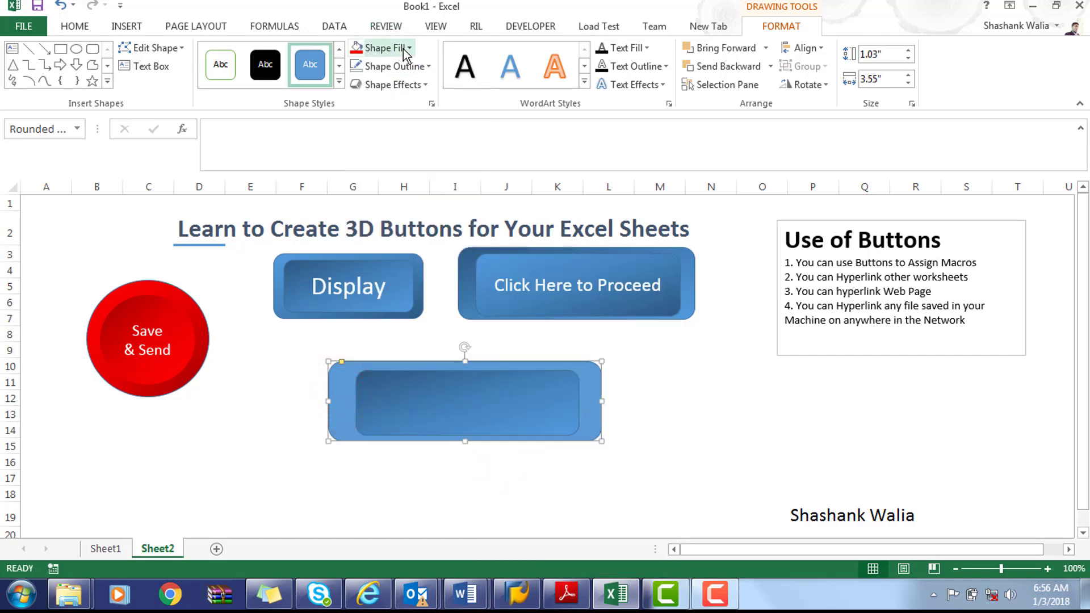
# - Fill the outer rectangle with a Linear Diagonal dark gradient and deselect to view
pyautogui.click(382, 48)
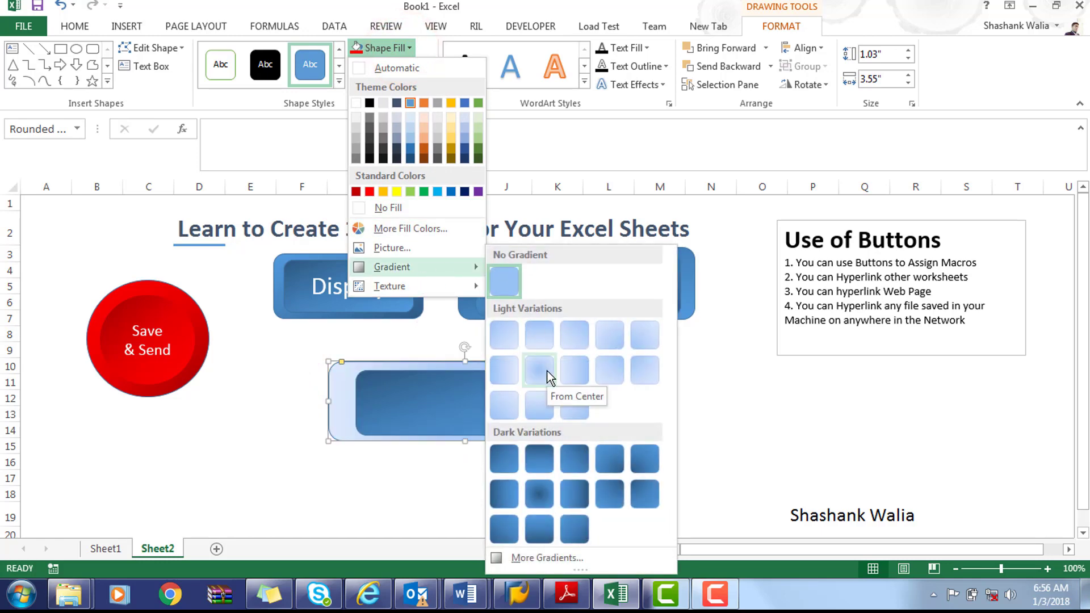
pyautogui.click(575, 525)
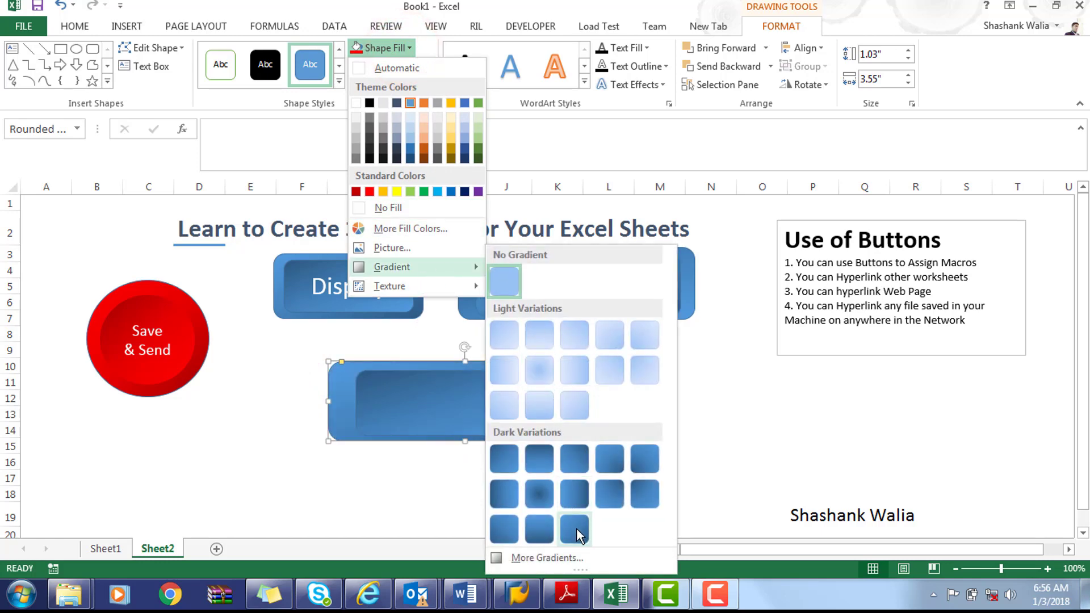
pyautogui.moveTo(575, 531)
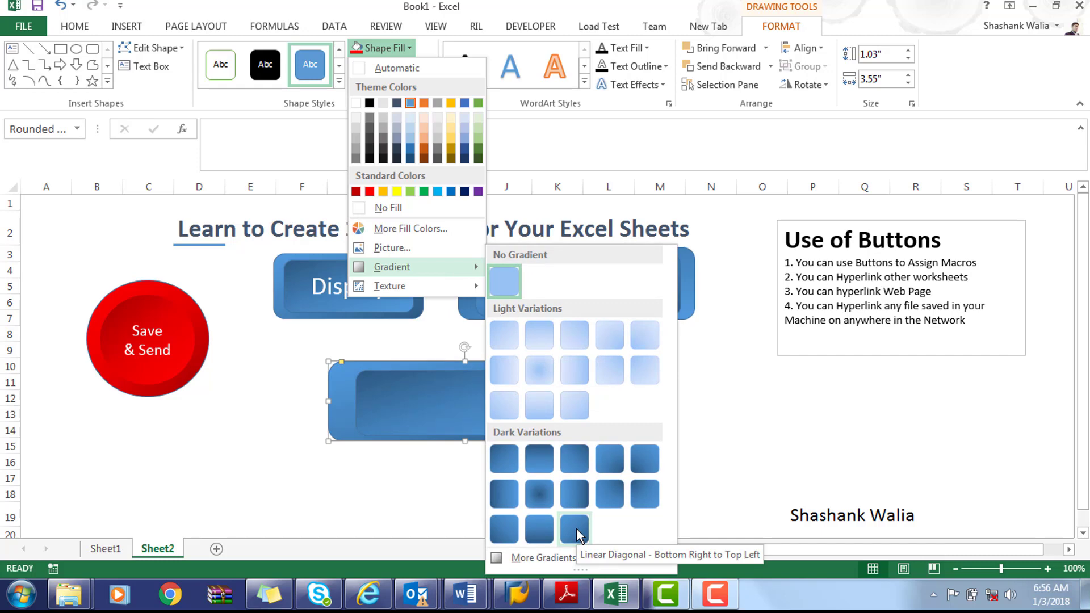
pyautogui.click(575, 528)
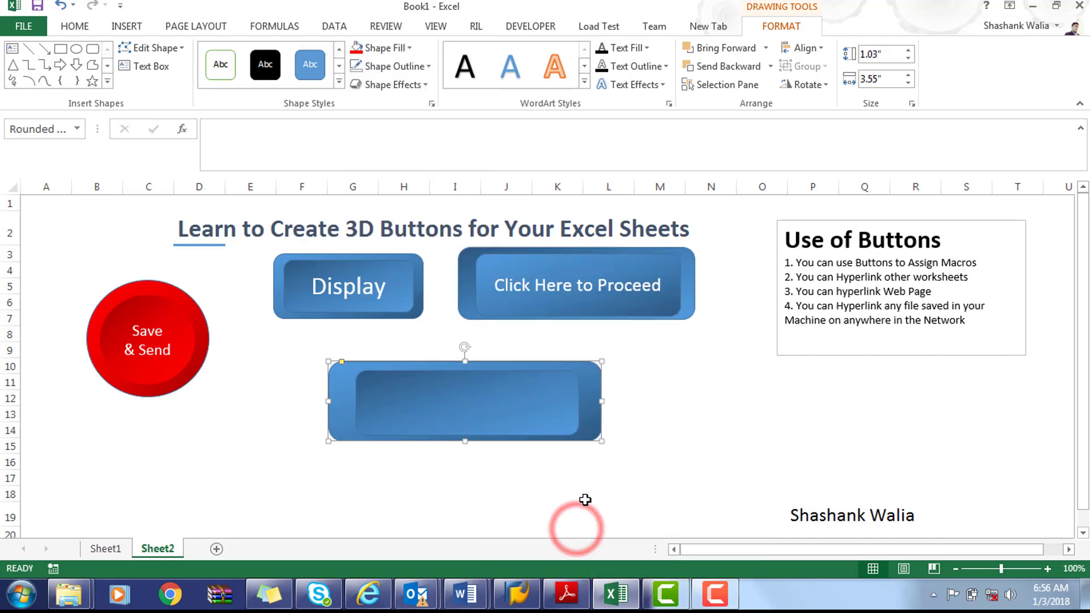
pyautogui.click(608, 495)
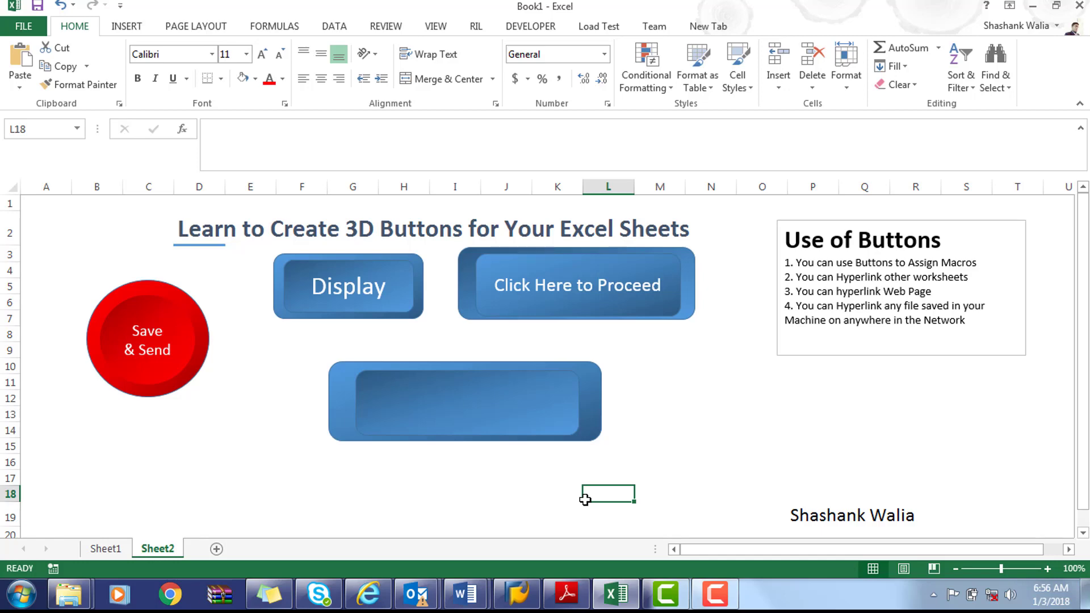
# - Label the inner rectangle with the text 'Save and send'
pyautogui.click(464, 402)
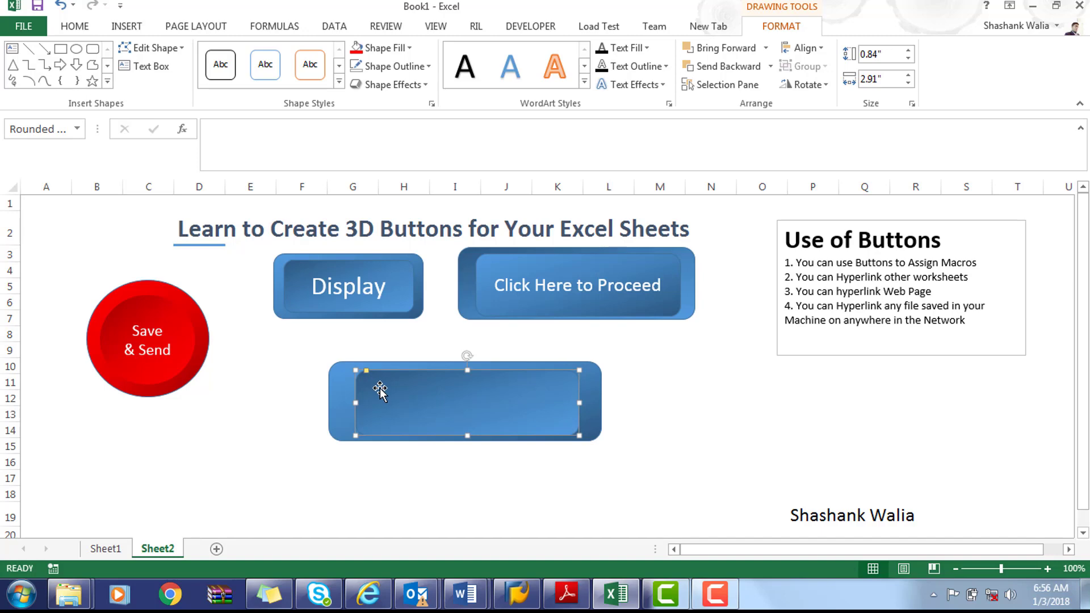
pyautogui.write('s')
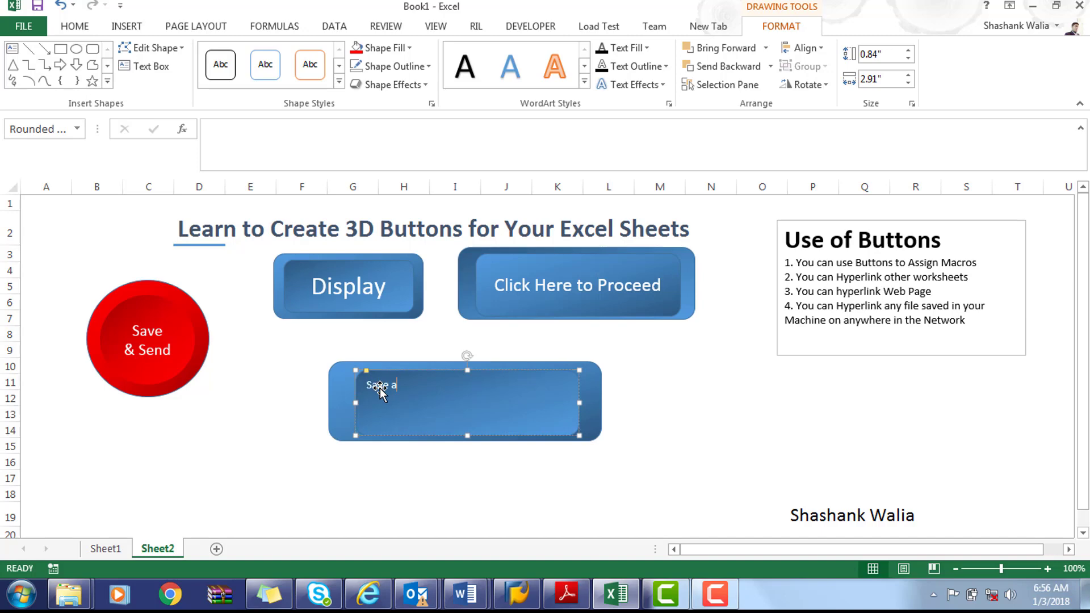
pyautogui.write('nd send')
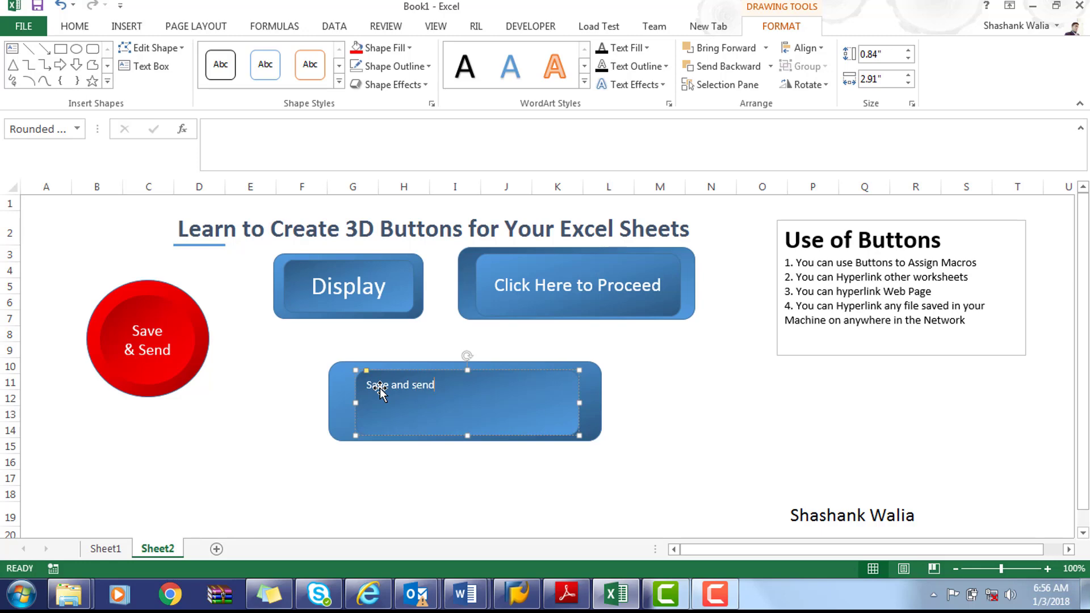
# - Centre the label and enlarge its font size
pyautogui.click(74, 26)
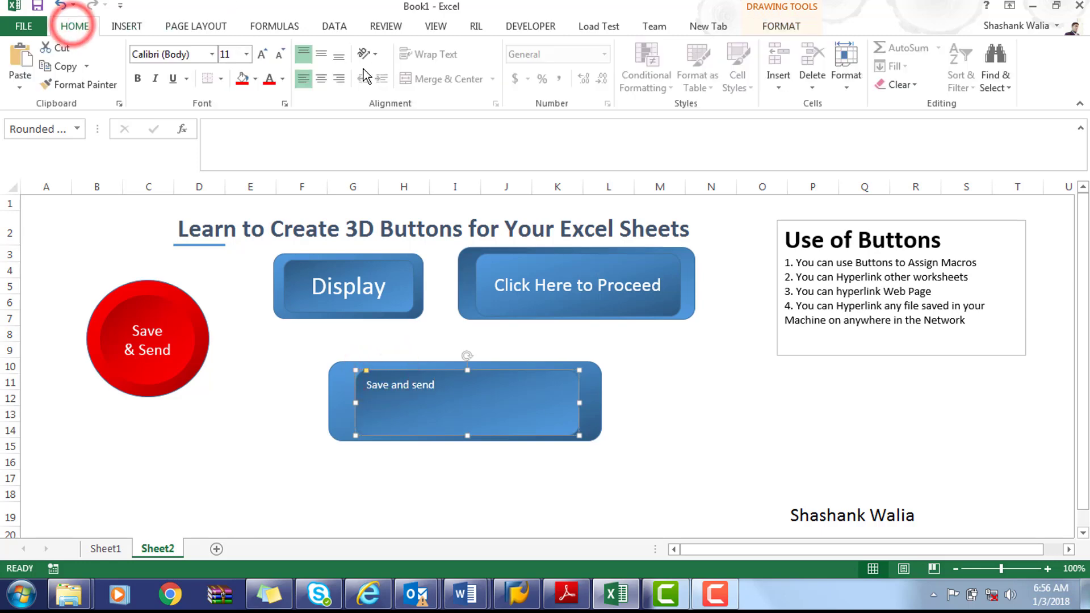
pyautogui.click(320, 79)
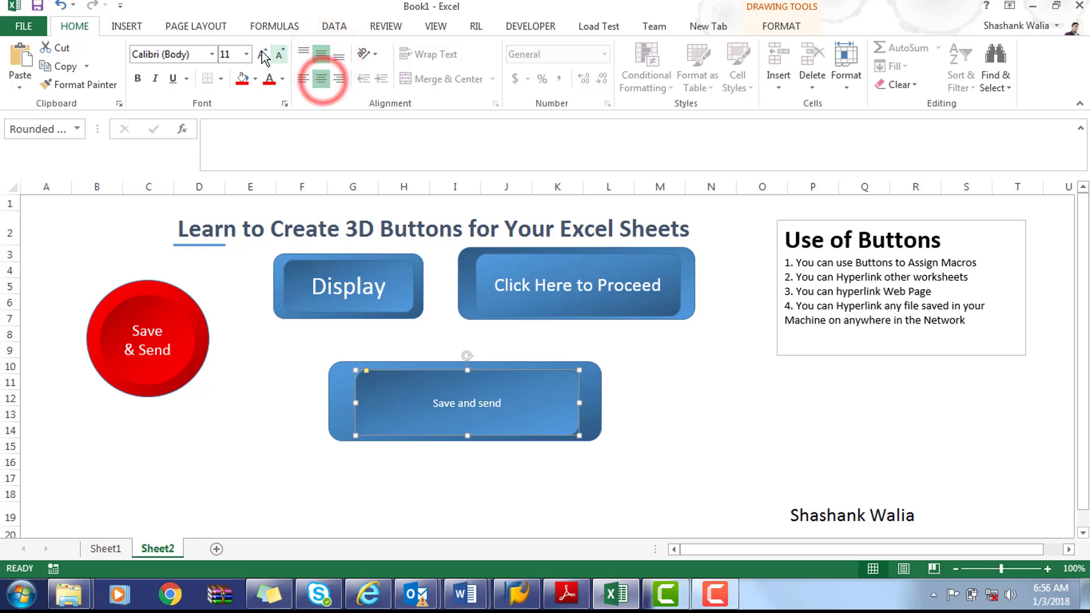
pyautogui.click(246, 55)
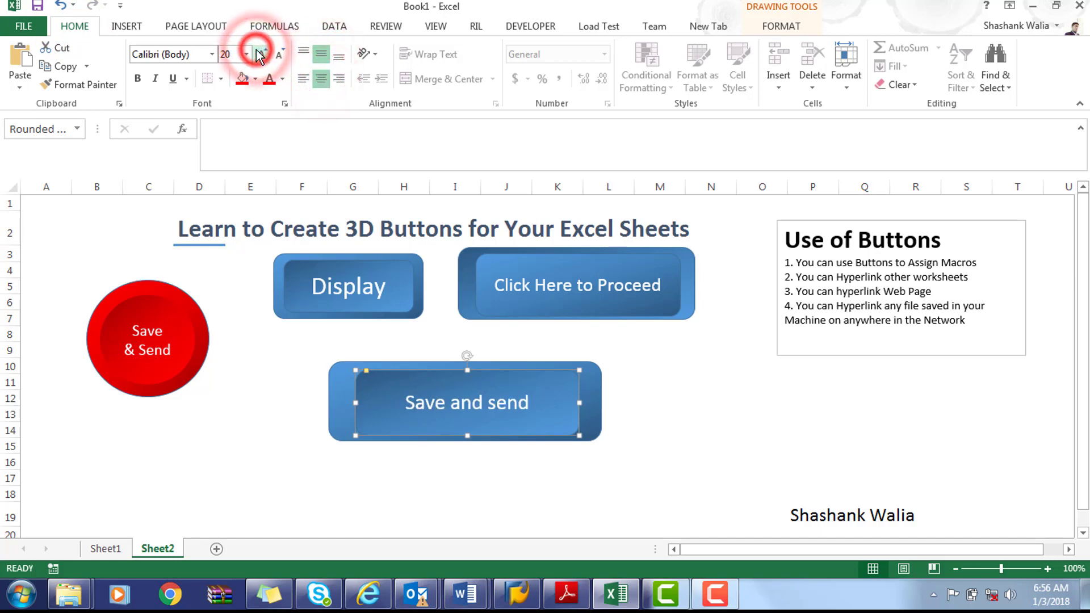
pyautogui.click(709, 400)
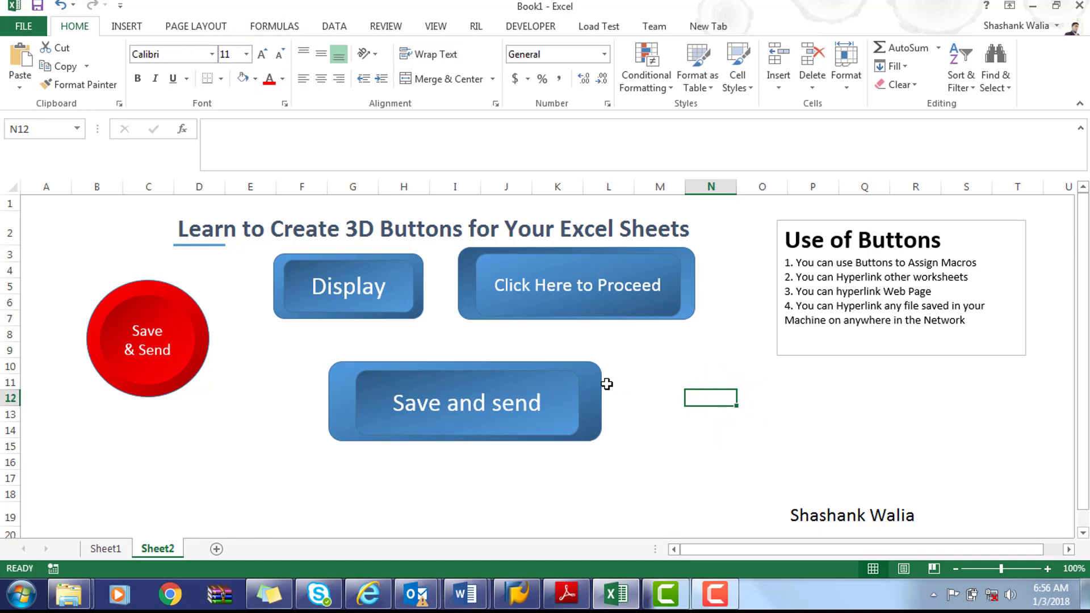
pyautogui.moveTo(598, 387)
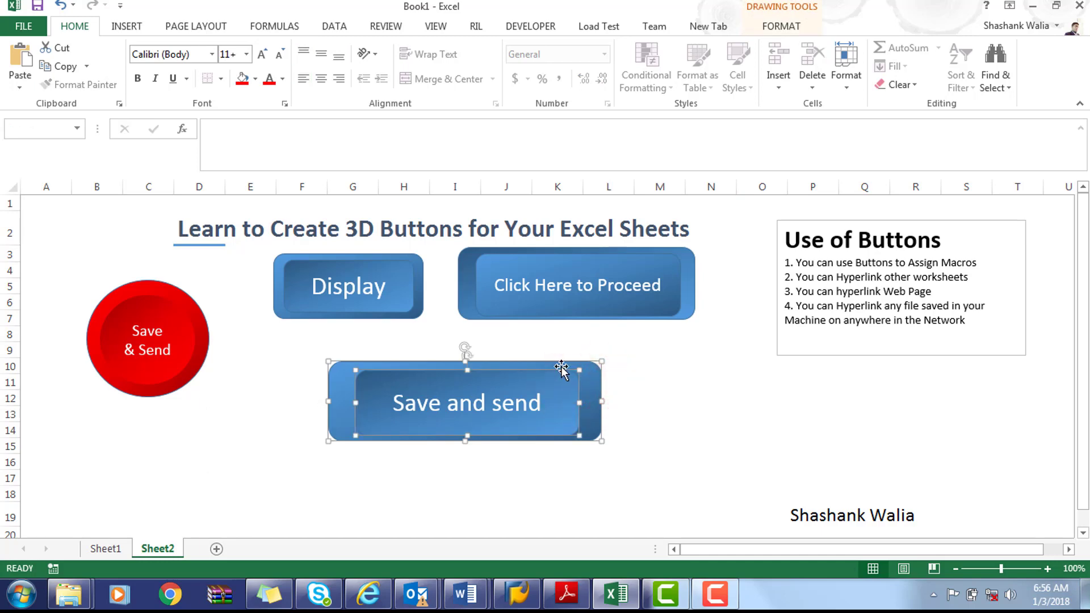
# - Group the two rectangles and move the button up beneath the Display and Proceed buttons
pyautogui.rightClick(466, 402)
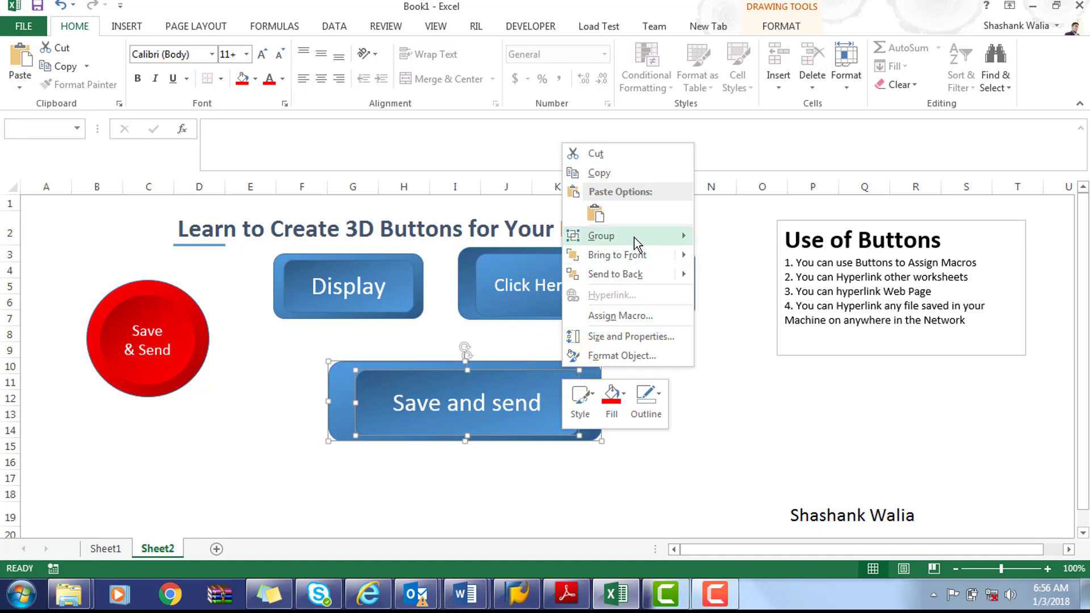
pyautogui.click(600, 235)
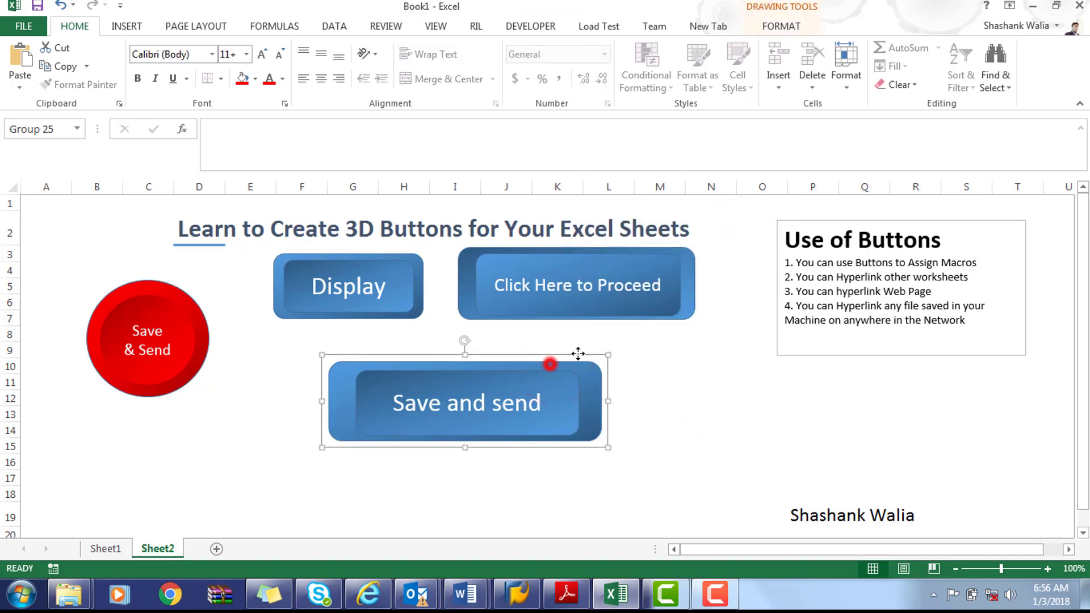
pyautogui.moveTo(467, 402); pyautogui.dragTo(612, 321)
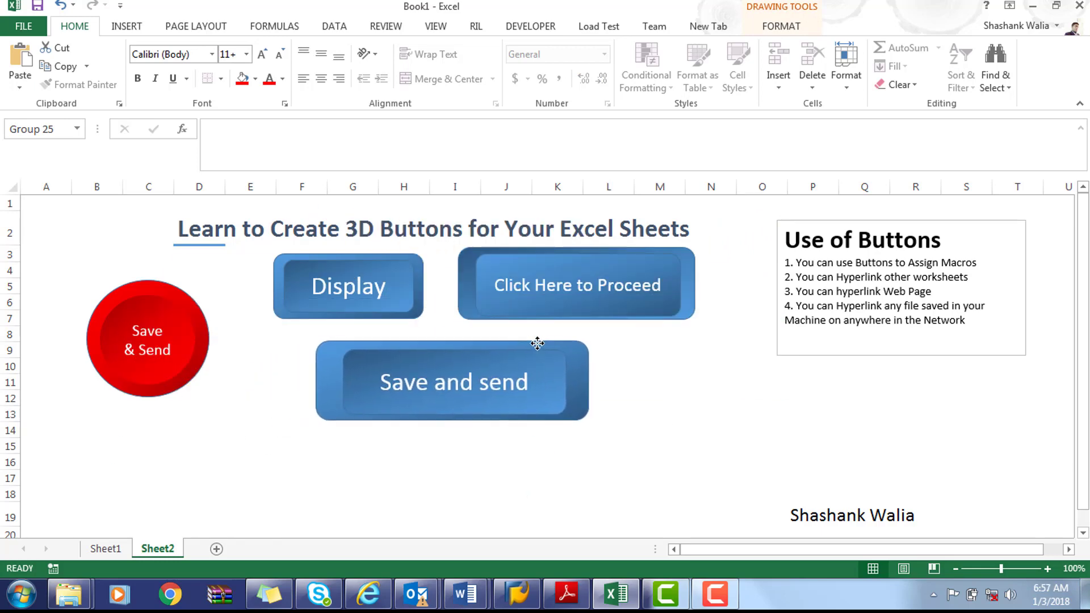
pyautogui.click(710, 333)
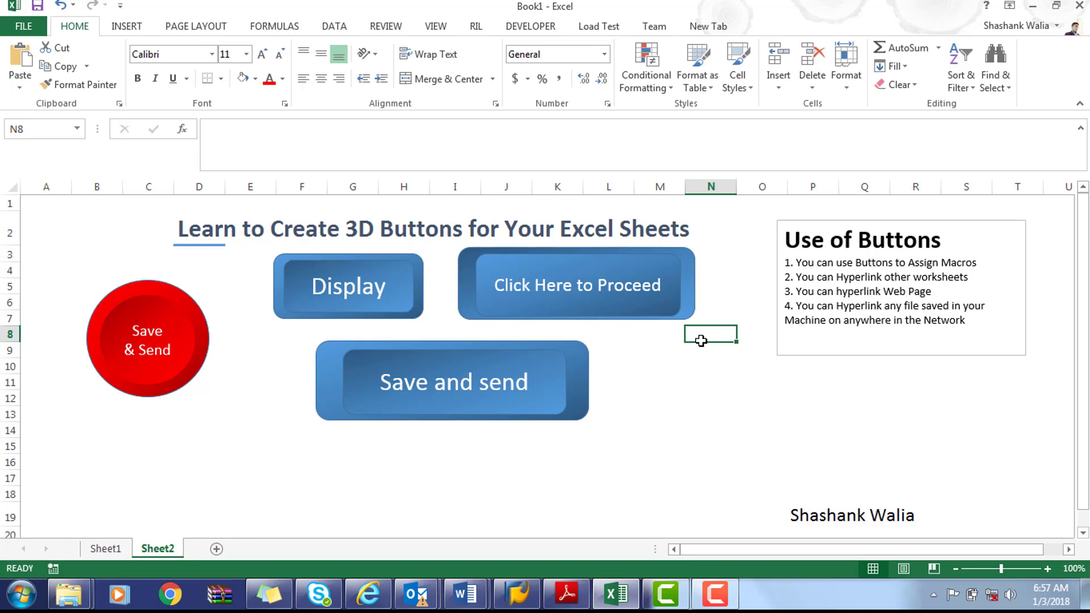
pyautogui.moveTo(622, 325)
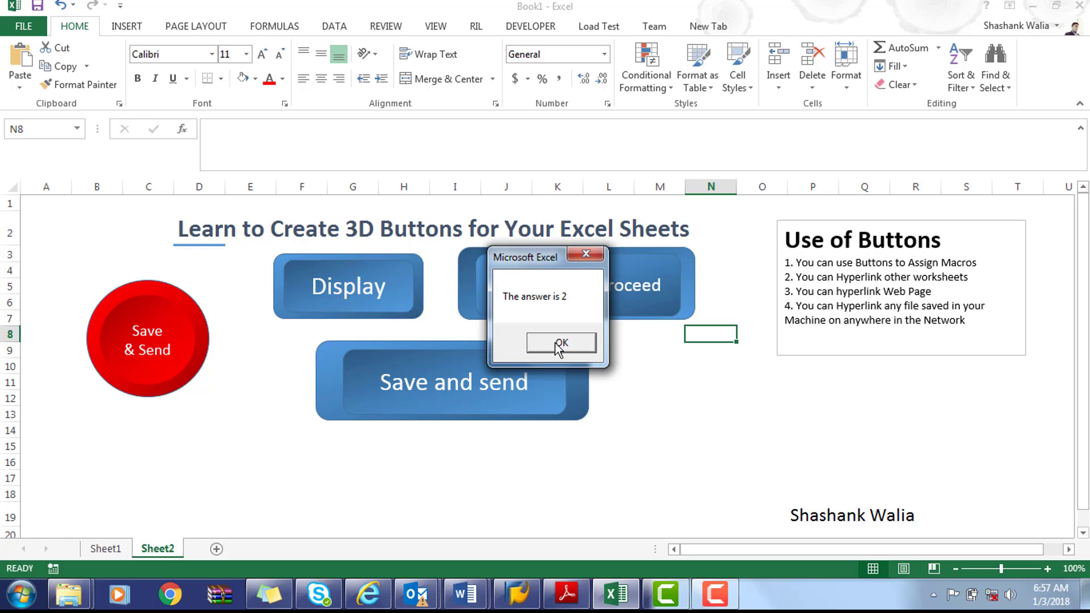
pyautogui.click(560, 343)
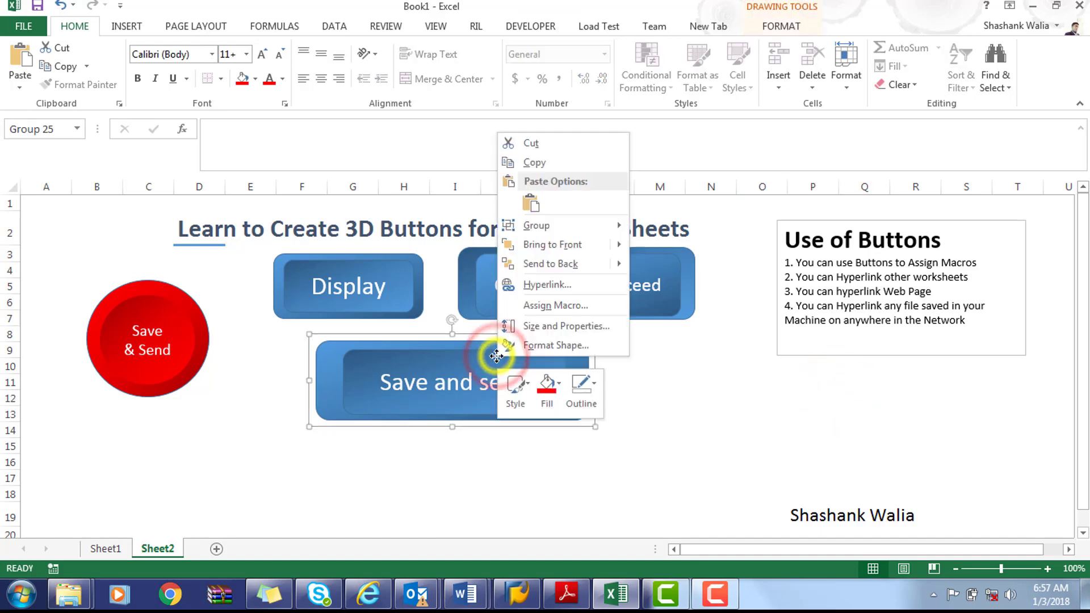
# - Hyperlink the grouped button to Sheet1 via Place in This Document
pyautogui.click(546, 284)
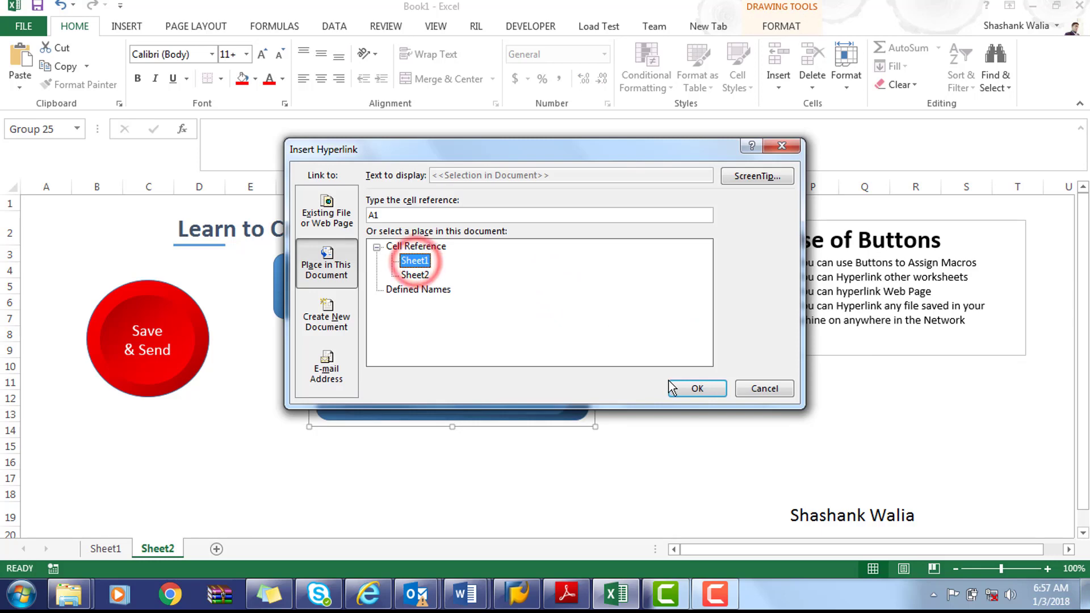
pyautogui.click(696, 388)
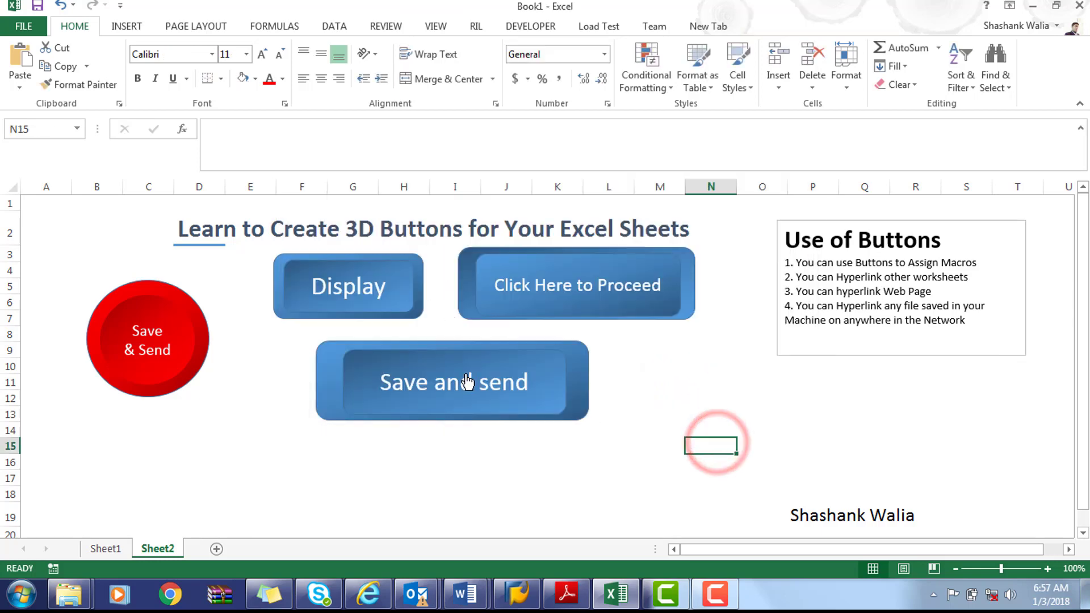